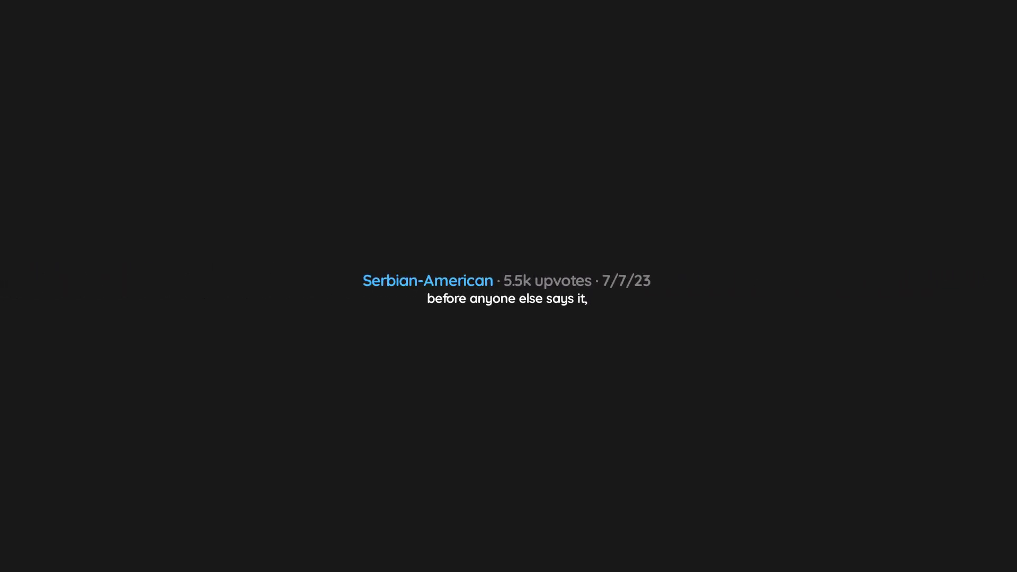
type("shark")
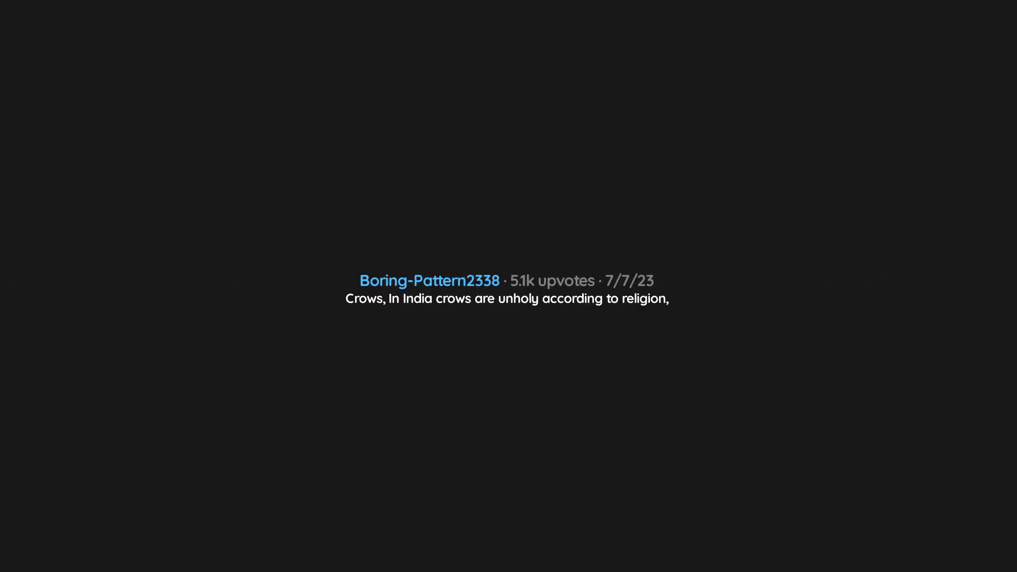
type("but they are known for their remarkable intelligence.")
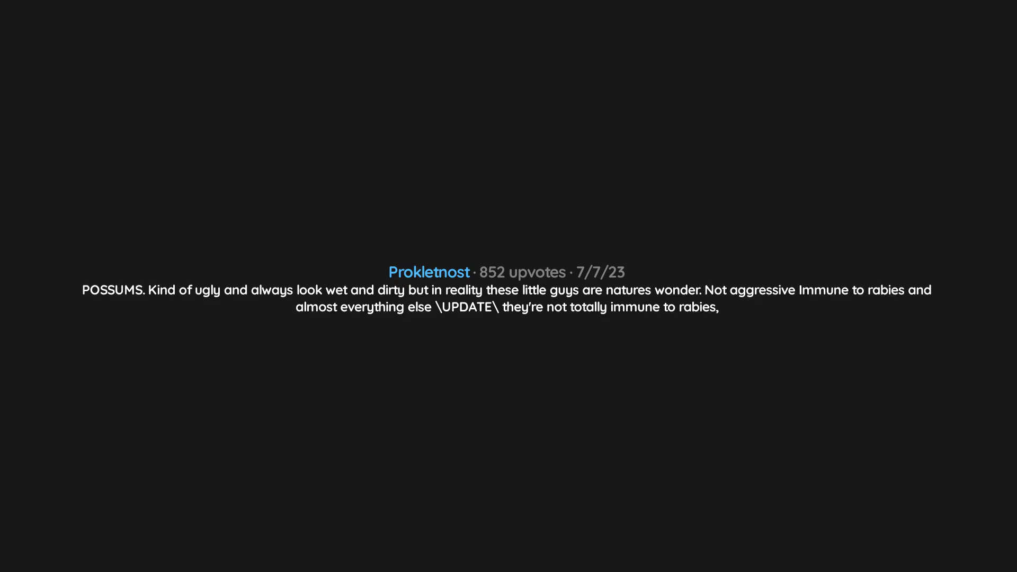
type("they rarely carry it. As a marsupial, possums have a lower body")
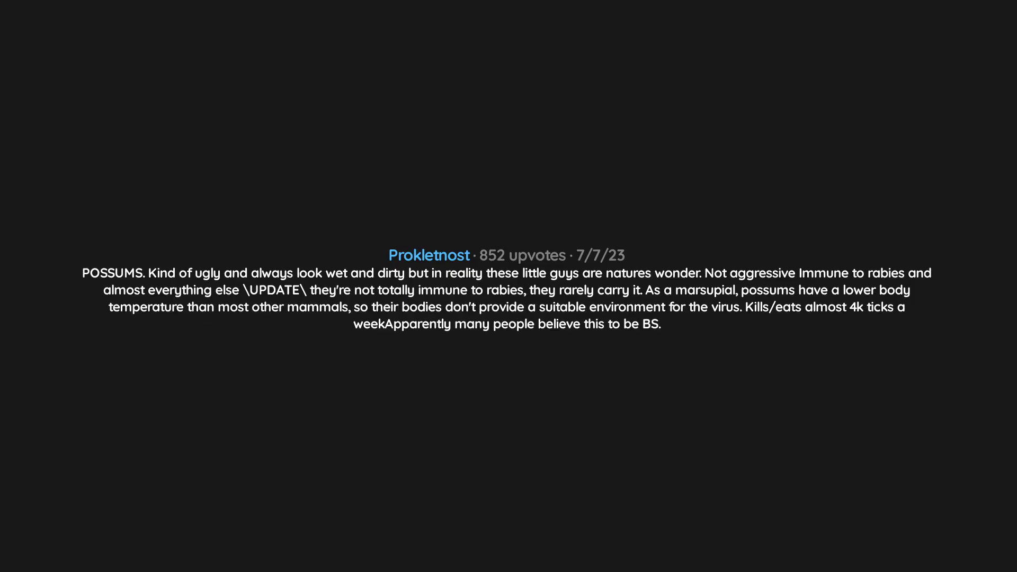
type("Personally,")
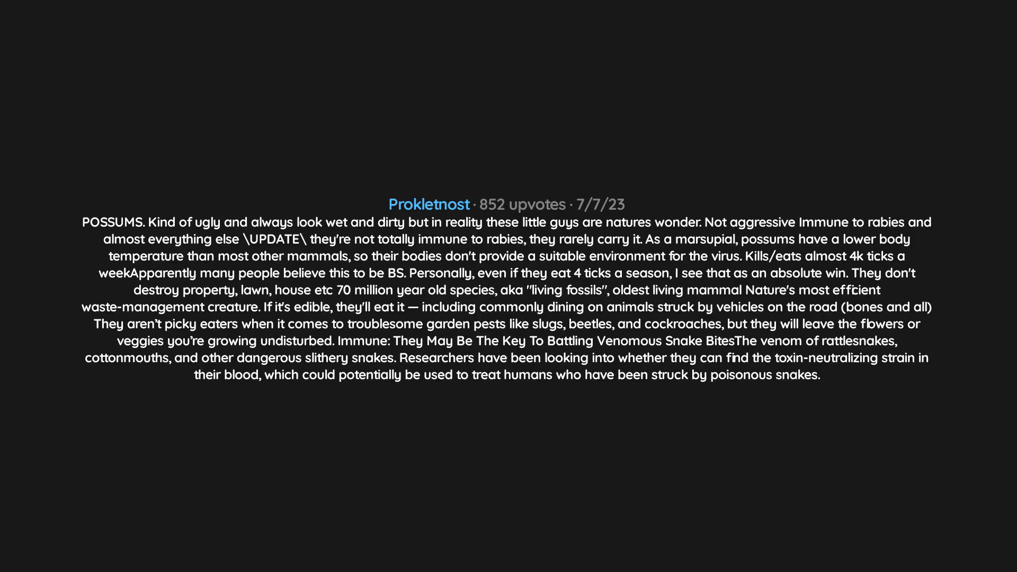
scroll("down", 3)
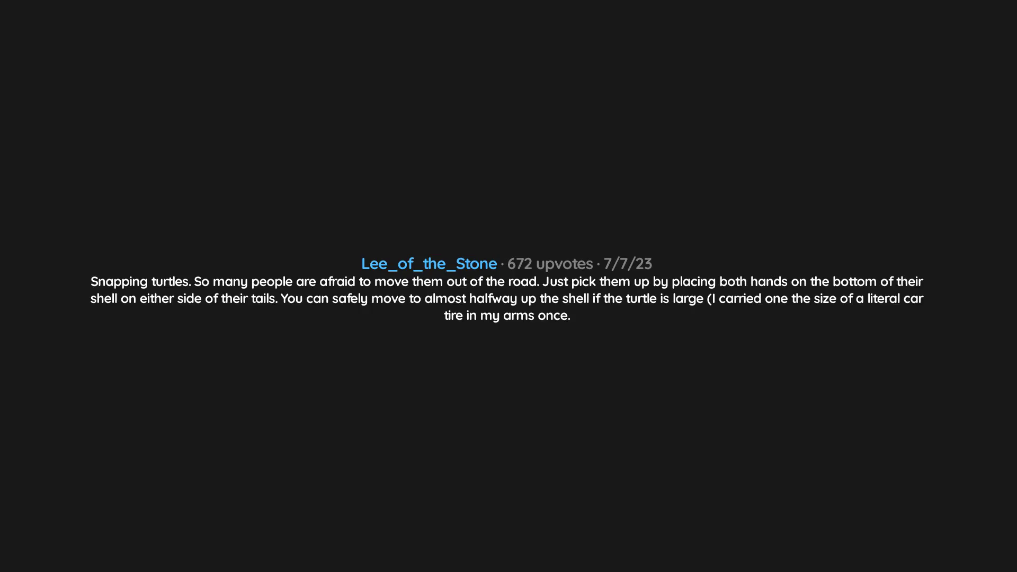
type("It wasn't happy,")
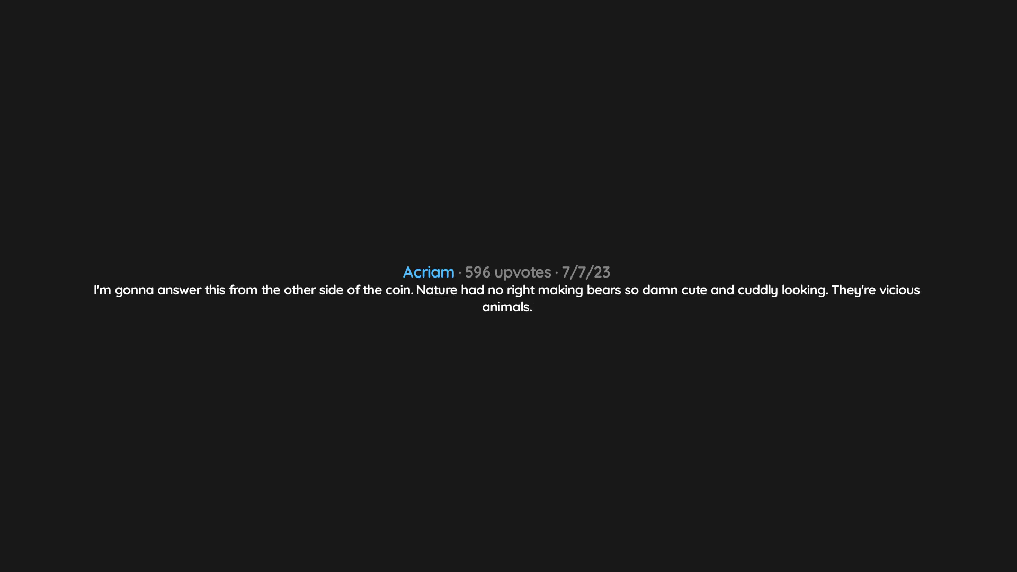
type("Between Hollywood and Teddybears,")
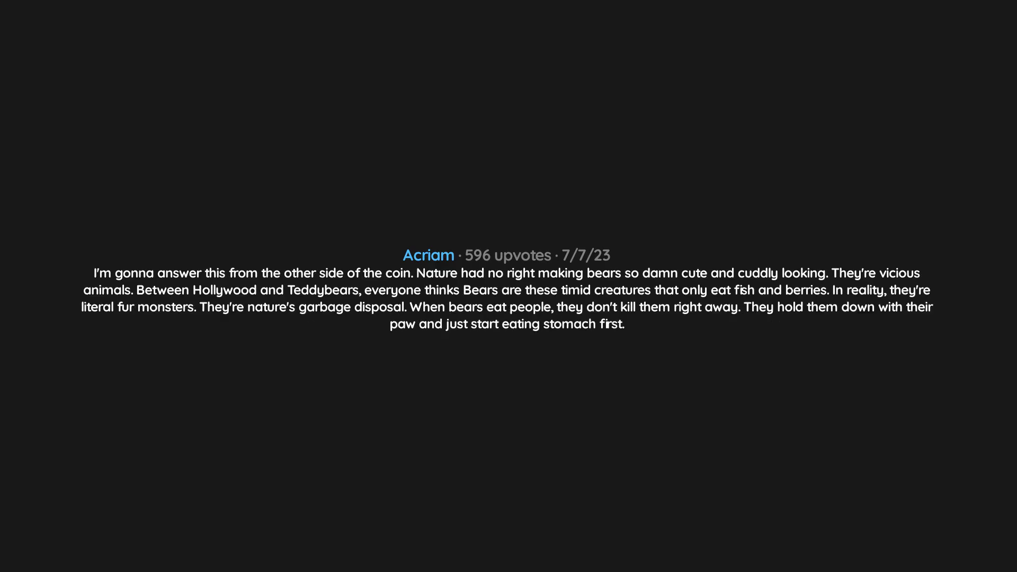
type("You can't outrun them.")
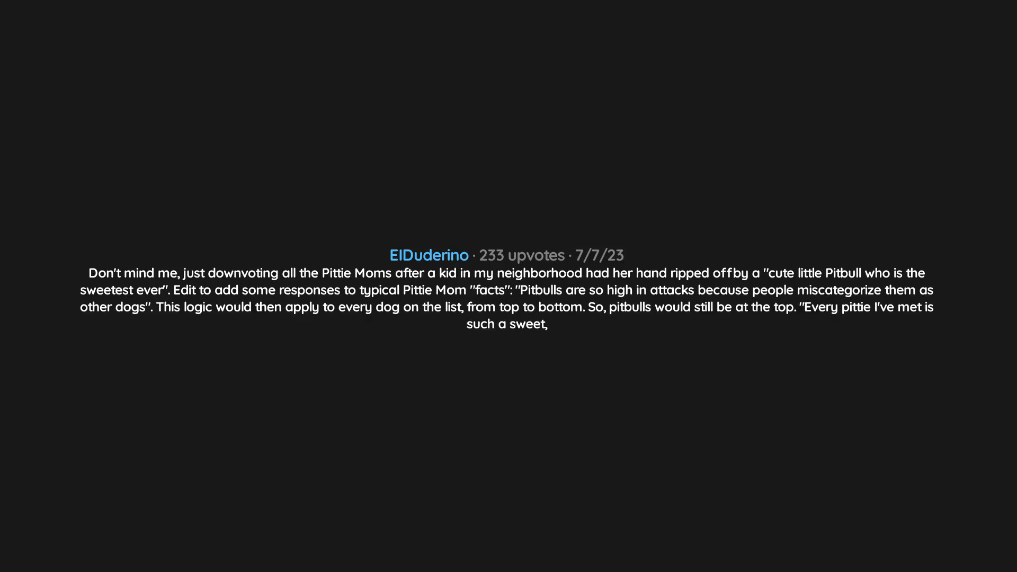
type("nice dog\".")
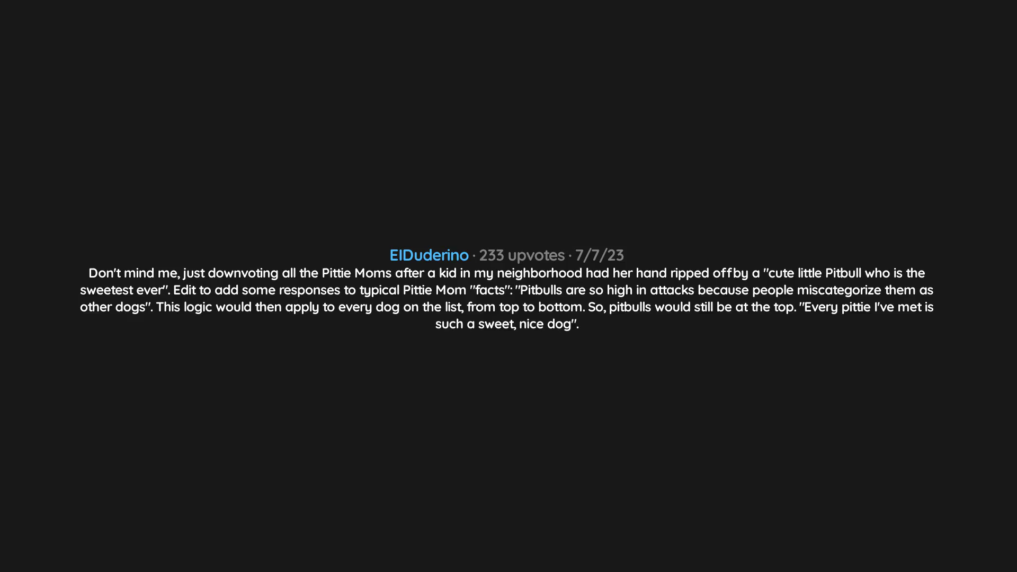
type("Every animal is sweet and nice,")
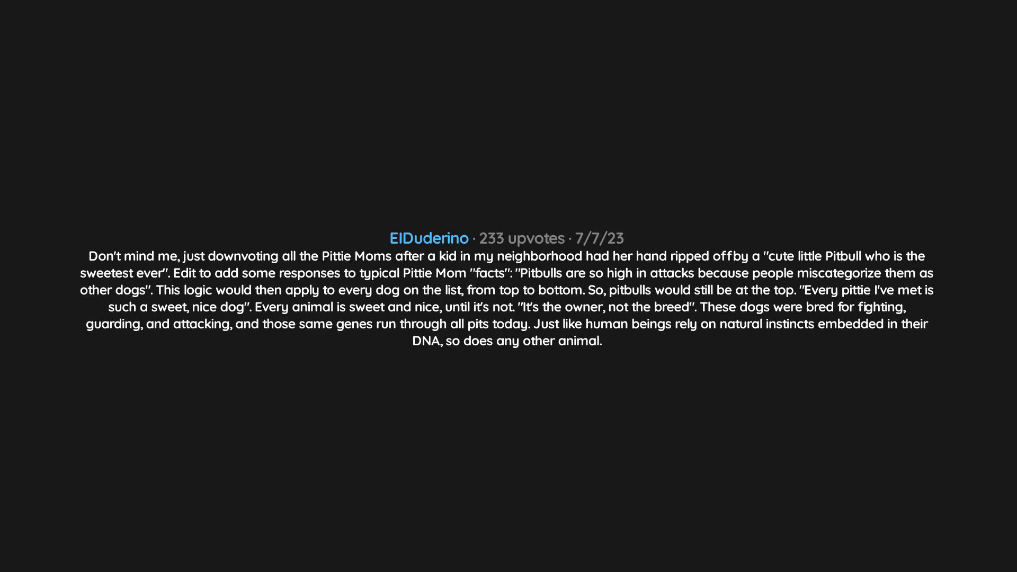
type("Pitbull instincts are to maul and kill.")
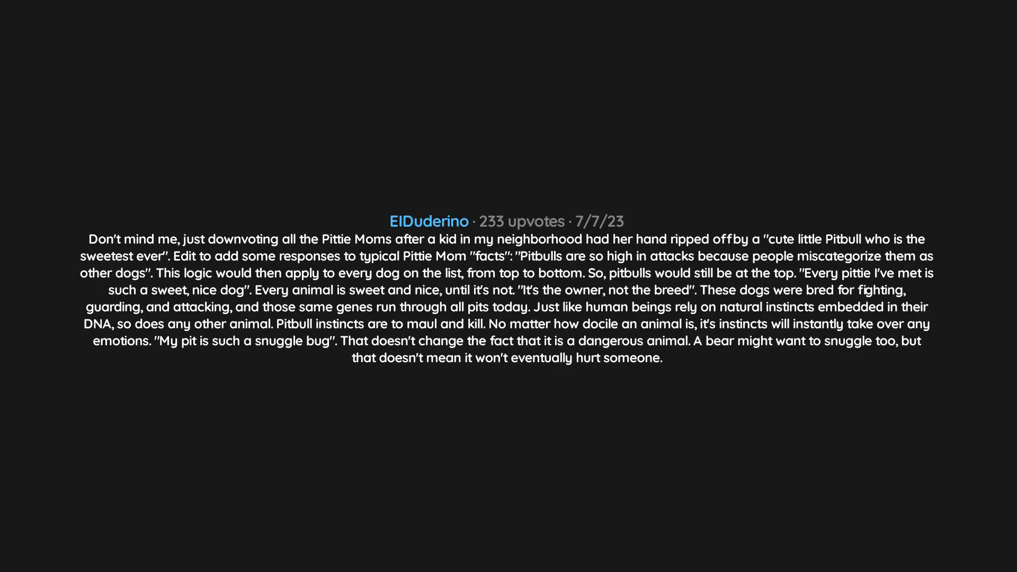
type("Remember Siegfried and Roy? Their Bengal tiger, who was a big snuggle bug and also a dangerous animal,")
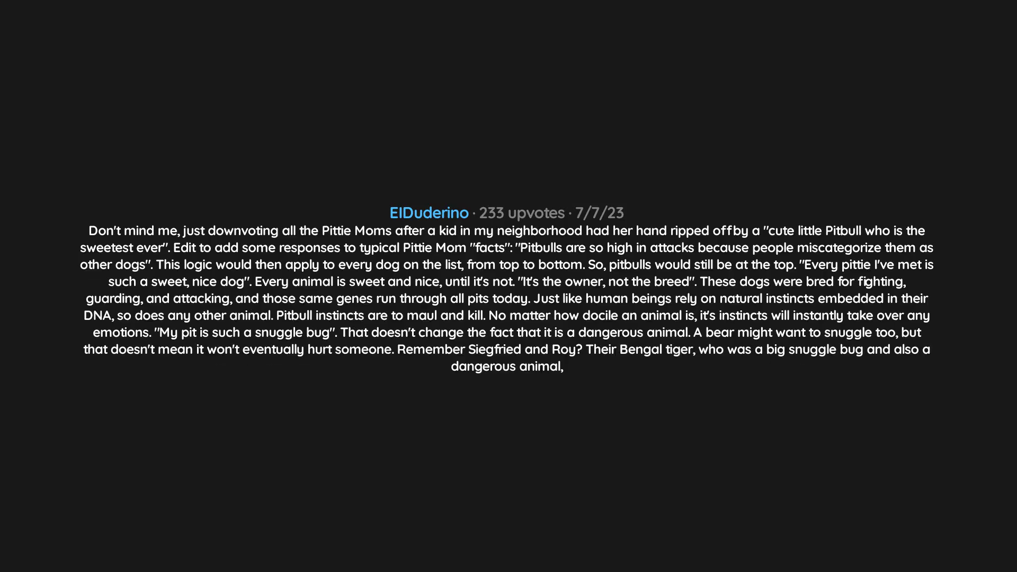
type("eventually mauled one of them.")
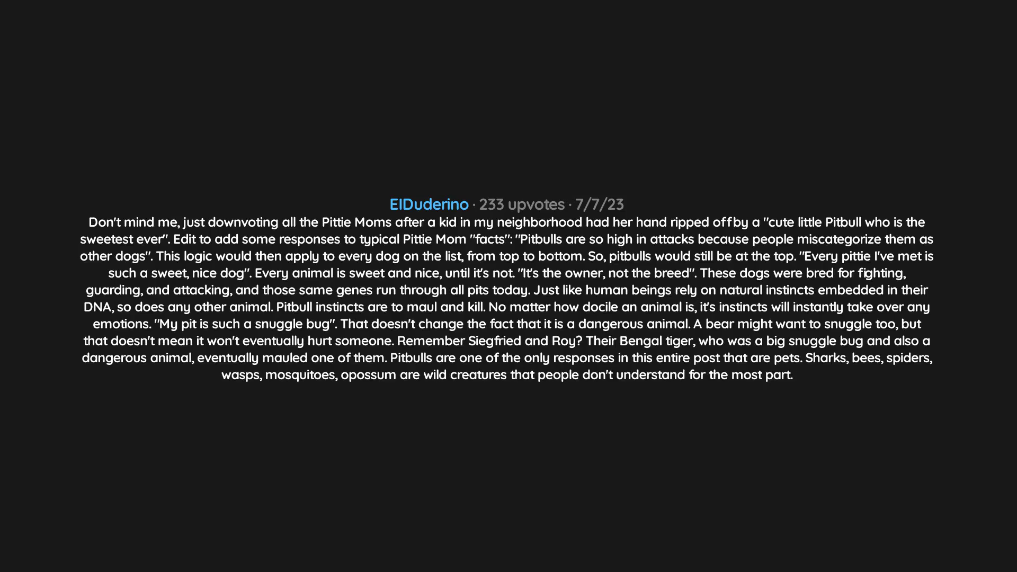
type("People understand dogs way better.")
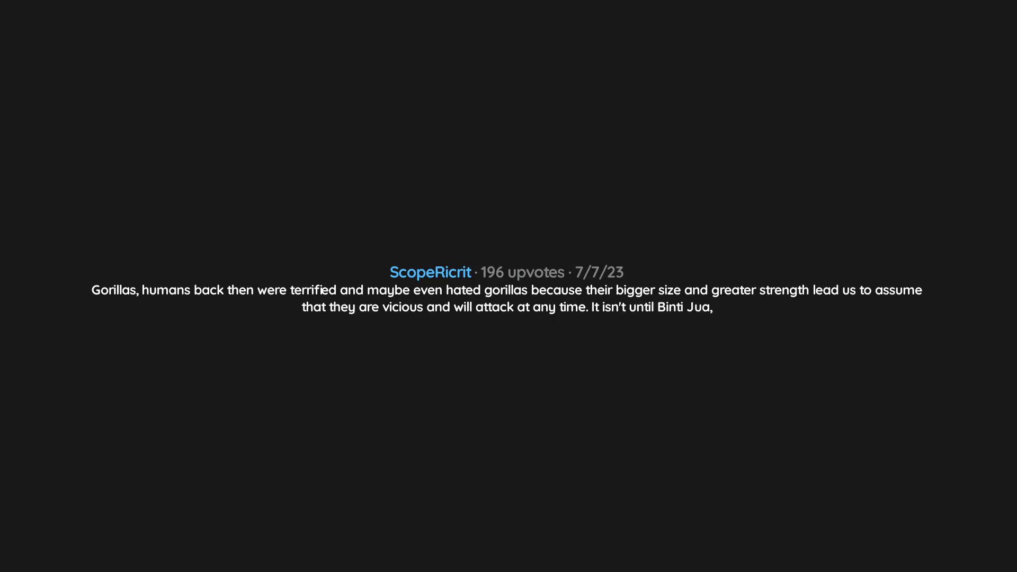
type("Jambo,")
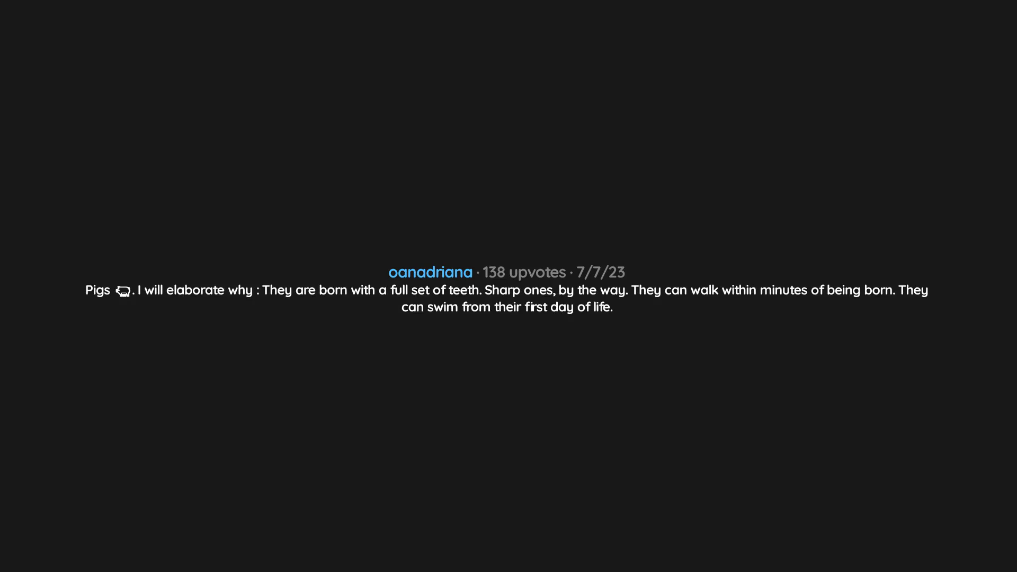
type("All the piglets form a hierarchy from their first day of life,")
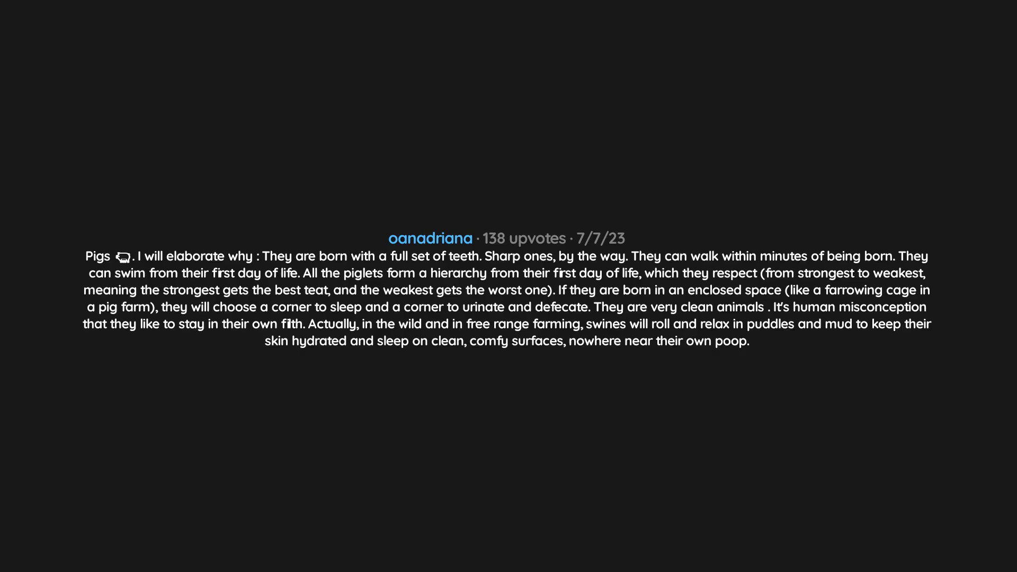
type("Sadly, people force them to sleep in their own excrement and")
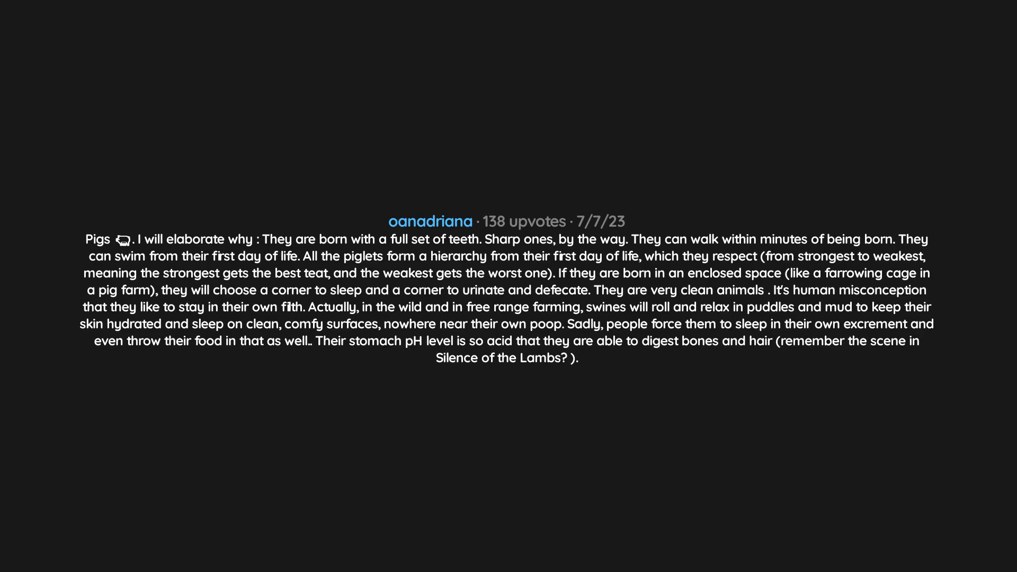
type("They are extremely curious,")
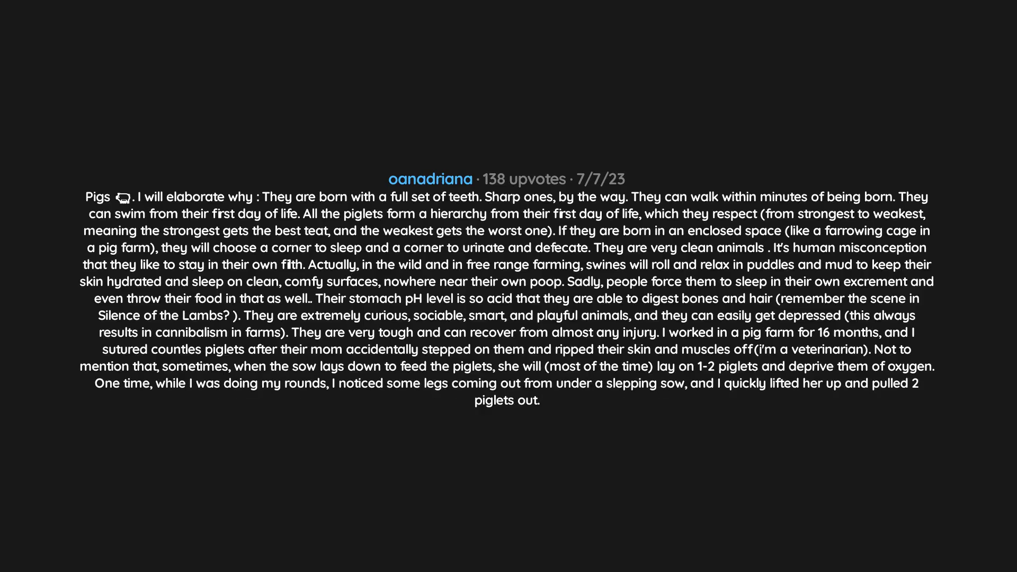
type("They were purple and not breathing,")
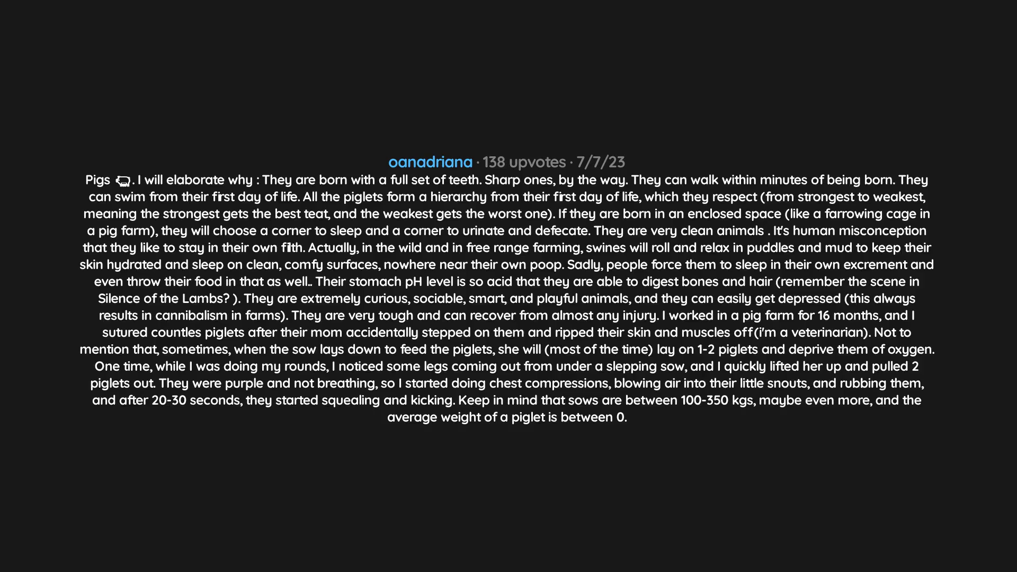
type("6 and 4-5 kgs.")
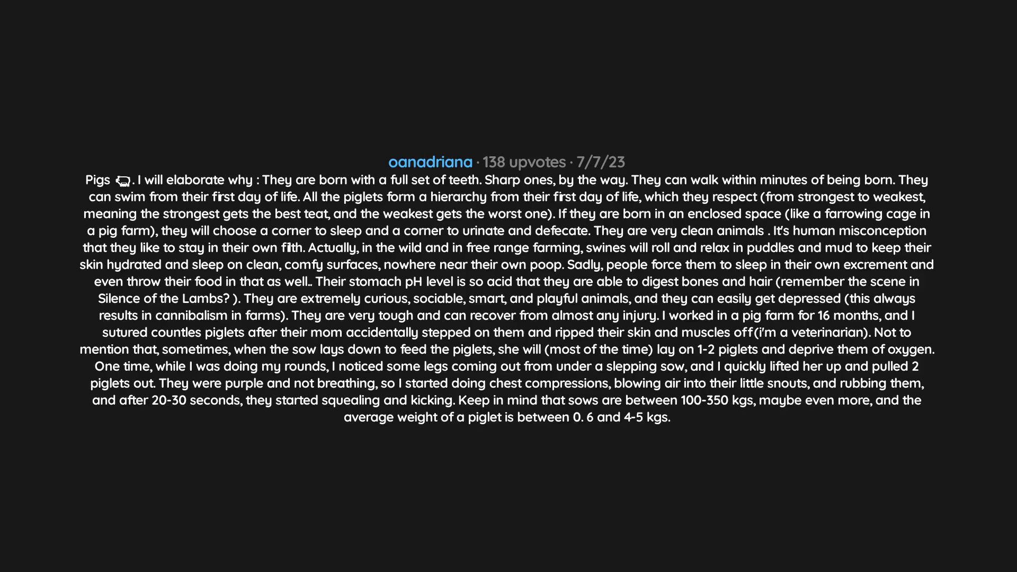
scroll("down", 3)
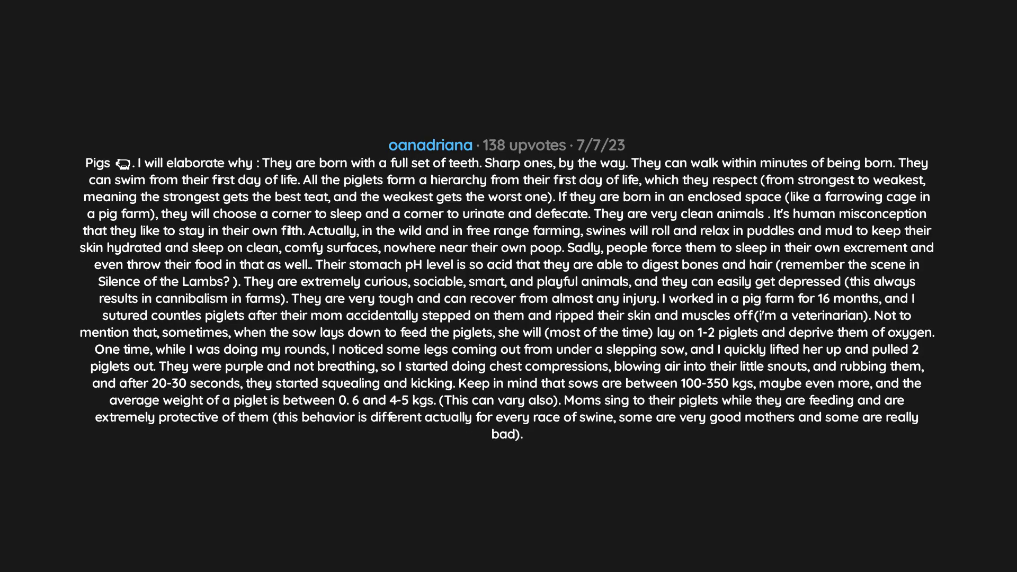
type("They can associate actions with smell,")
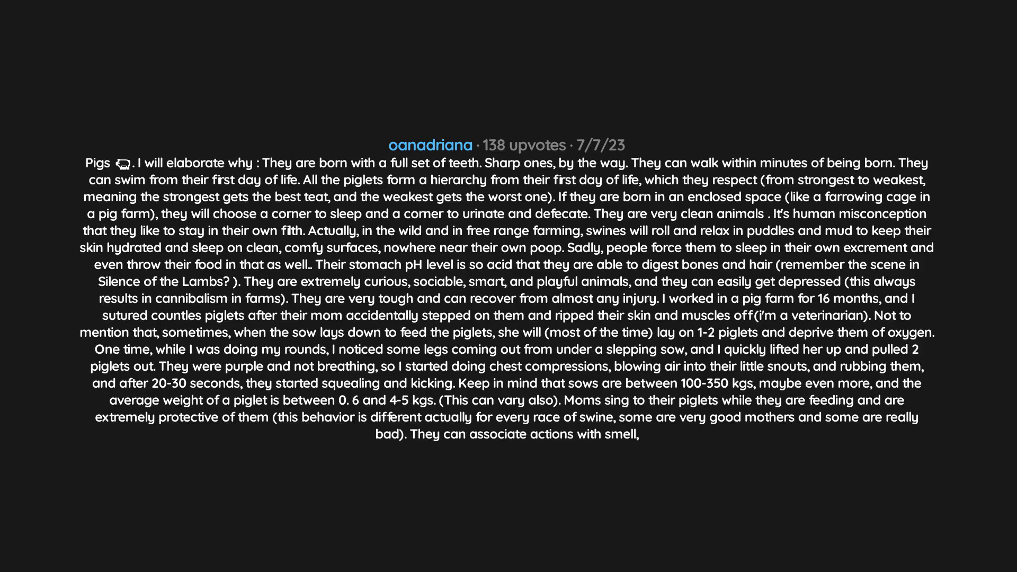